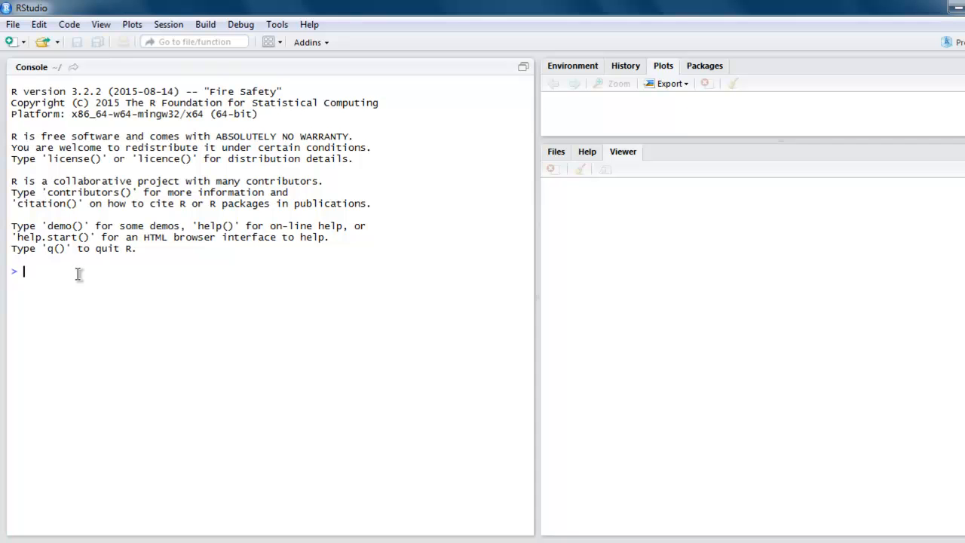
mouse_move(277, 24)
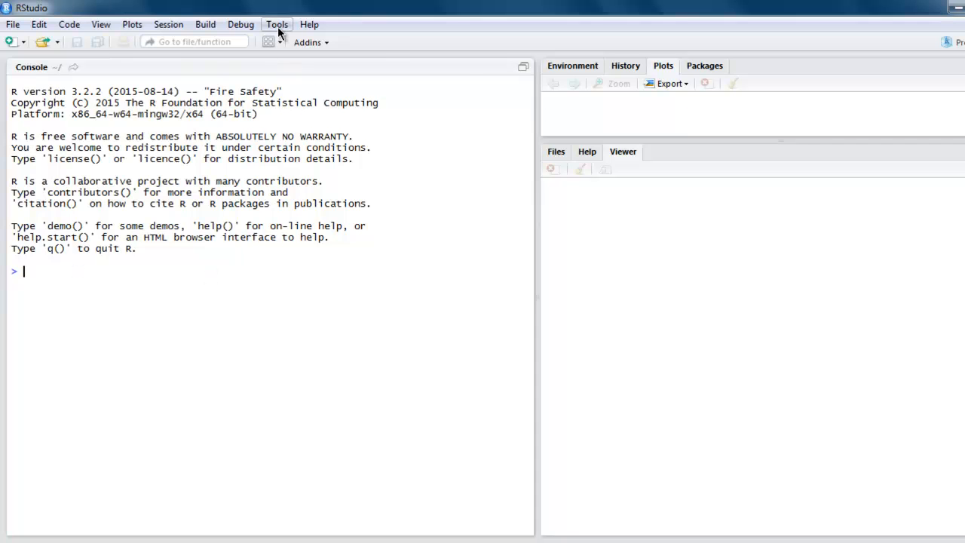
Step: Install the ggmap package from CRAN through the Install Packages dialog
click(276, 25)
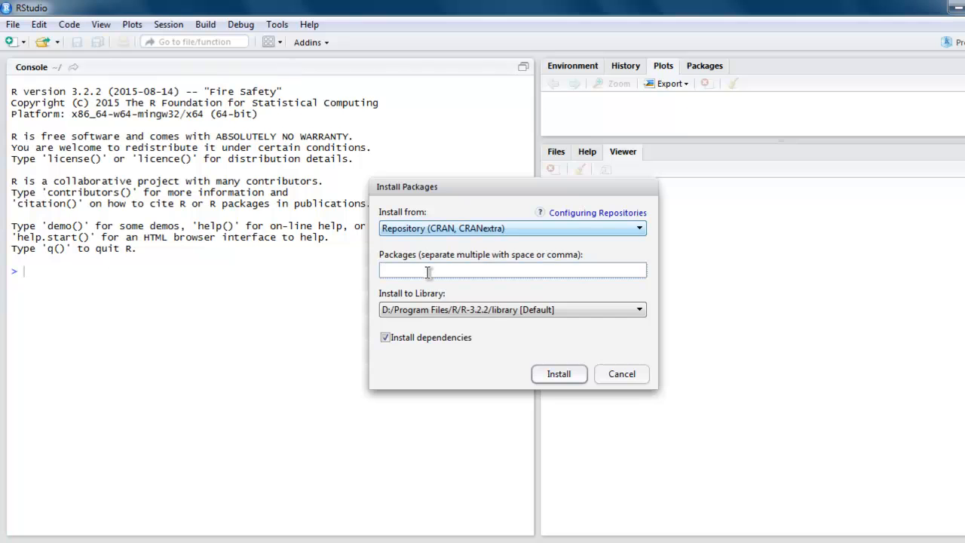
text(ggmap)
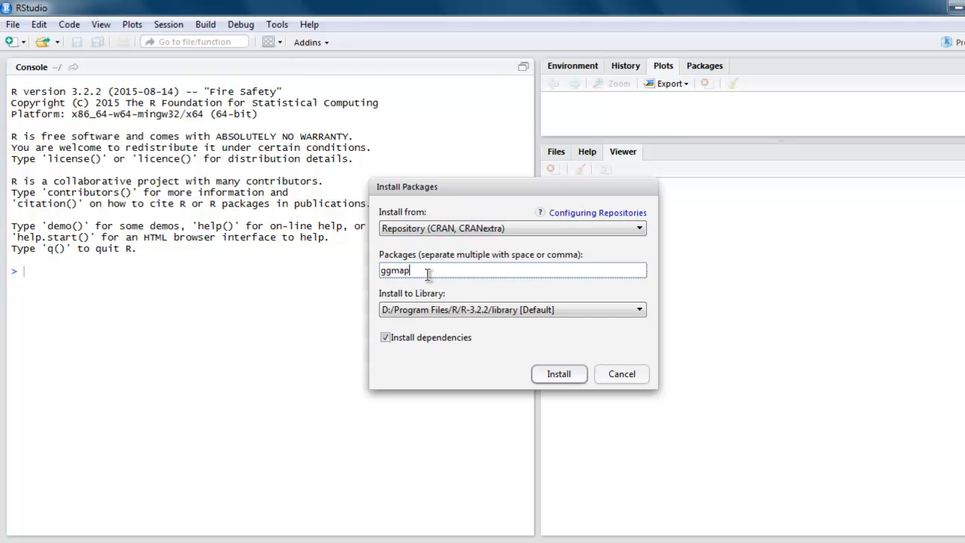
mouse_move(536, 379)
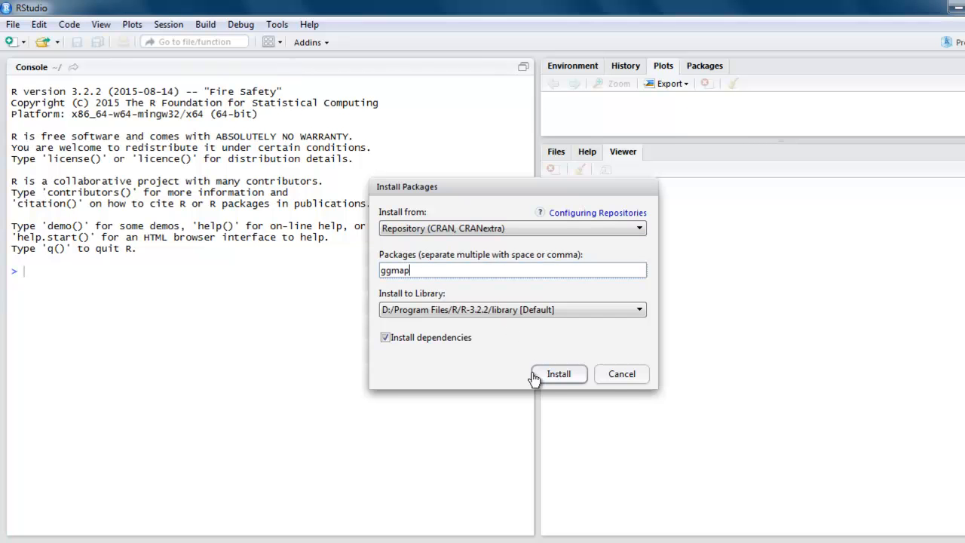
click(558, 373)
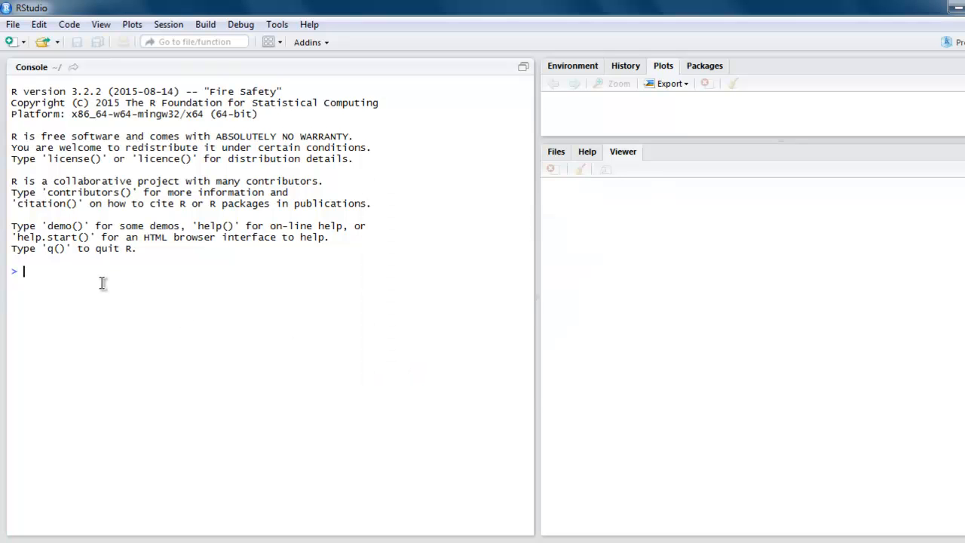
Step: Load the ggmap library with library(ggmap) in the Console
text(linr)
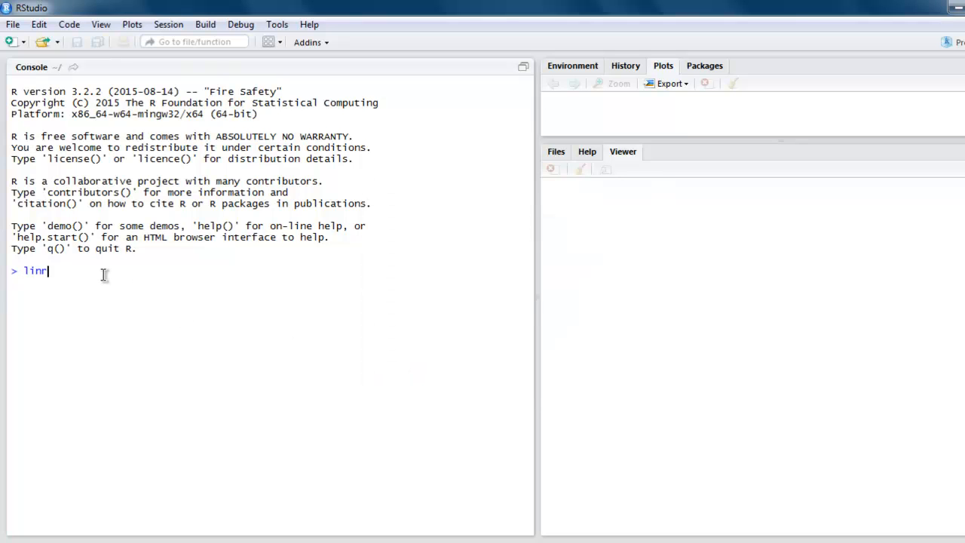
text(library)
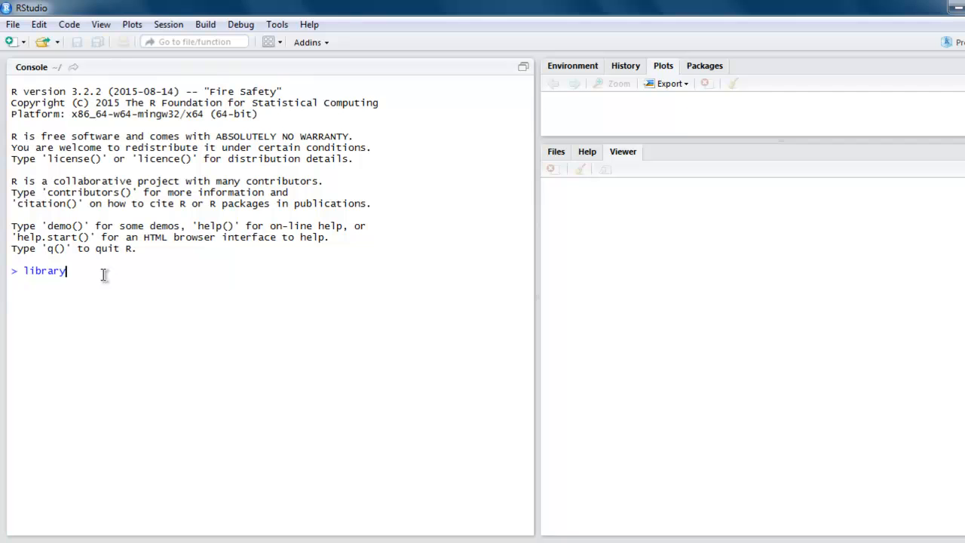
text((ggmap)
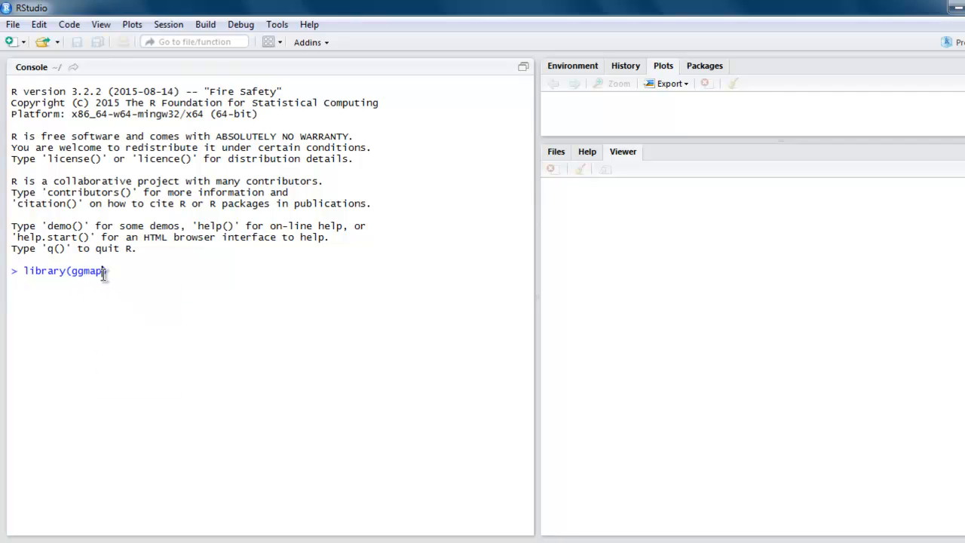
key(Return)
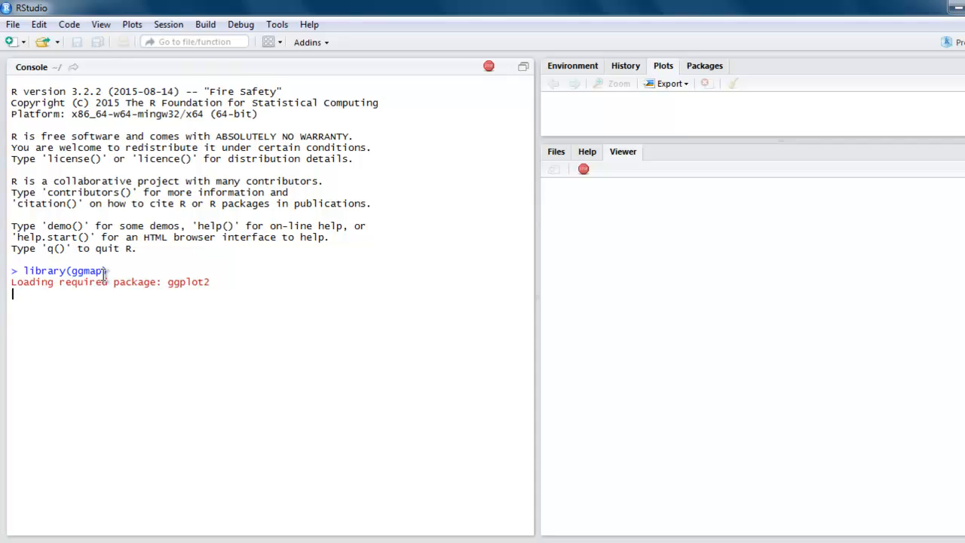
Step: Set the working directory to drive D with setwd("d:/")
text(setwd(")
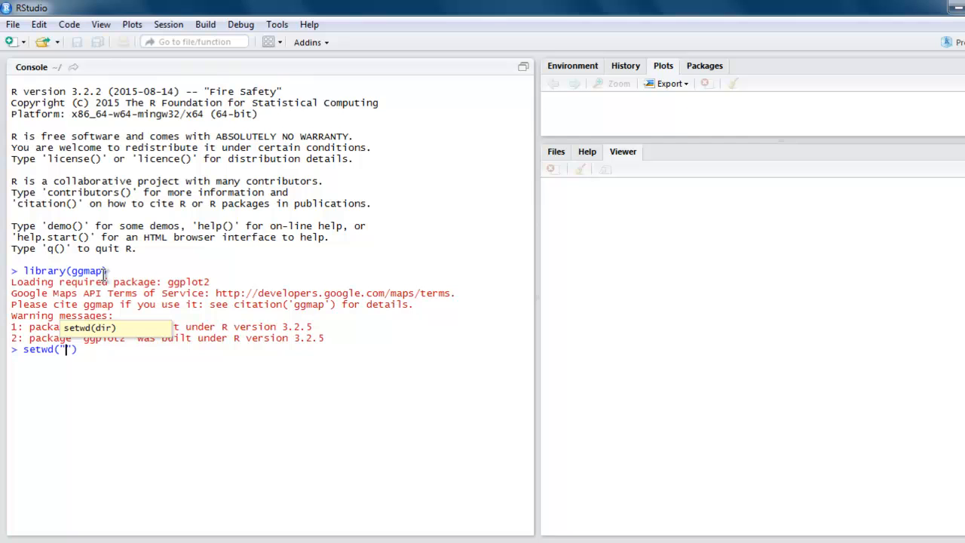
text(d:/)
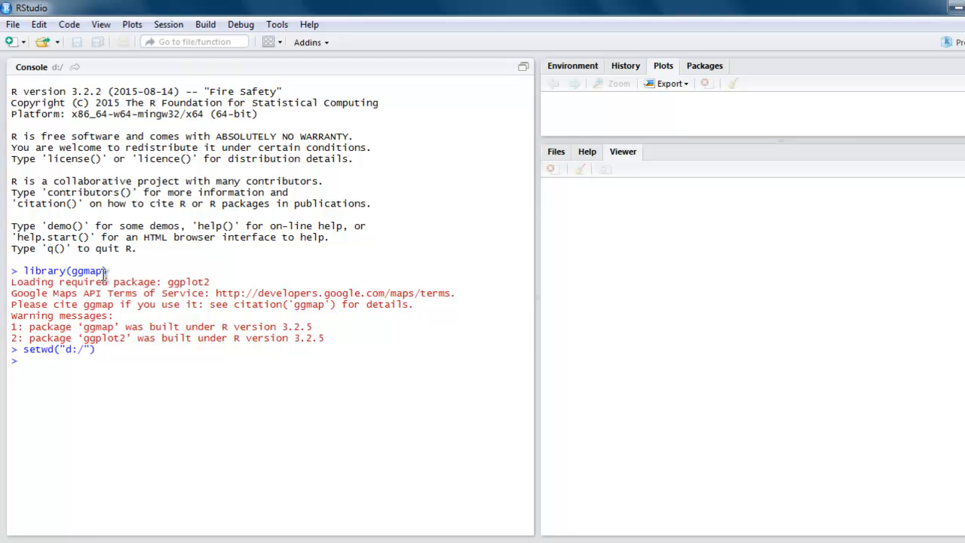
text(m)
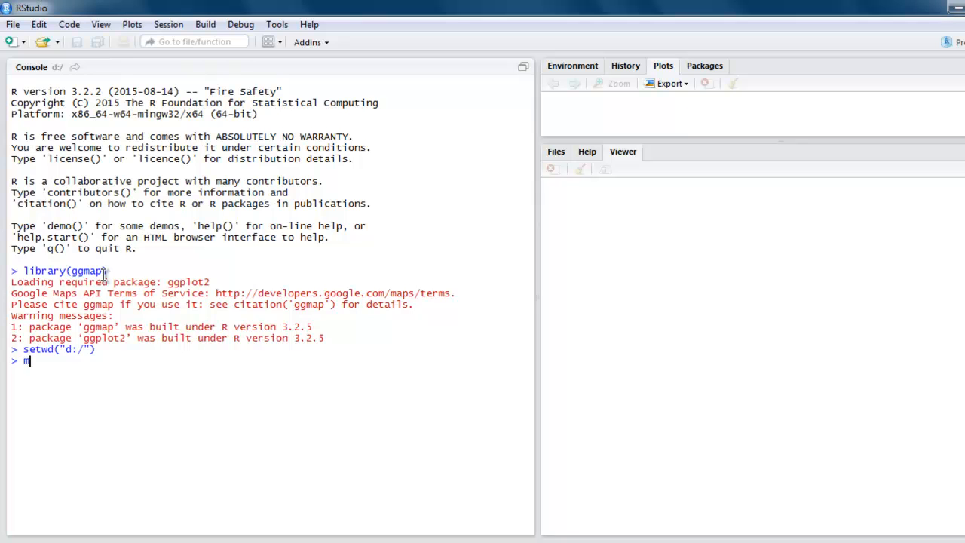
Step: Run map<-get_map("Atlanta",zoom=10) to fetch the Atlanta map into map
text(ap<)
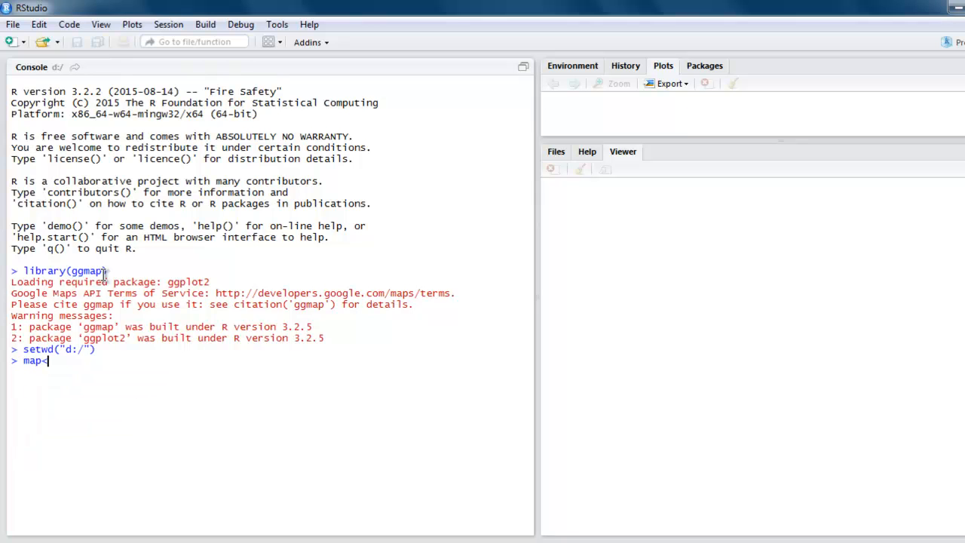
text(-m)
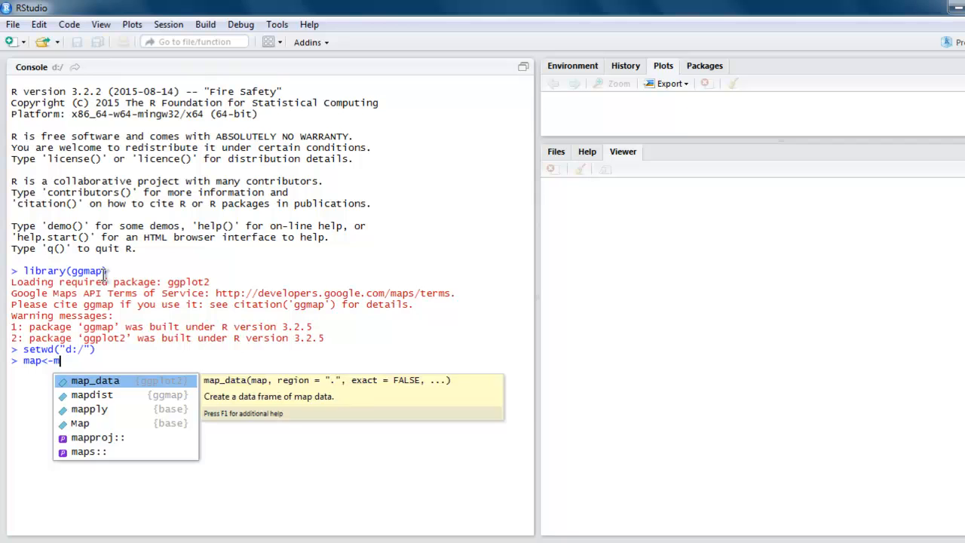
text(ge)
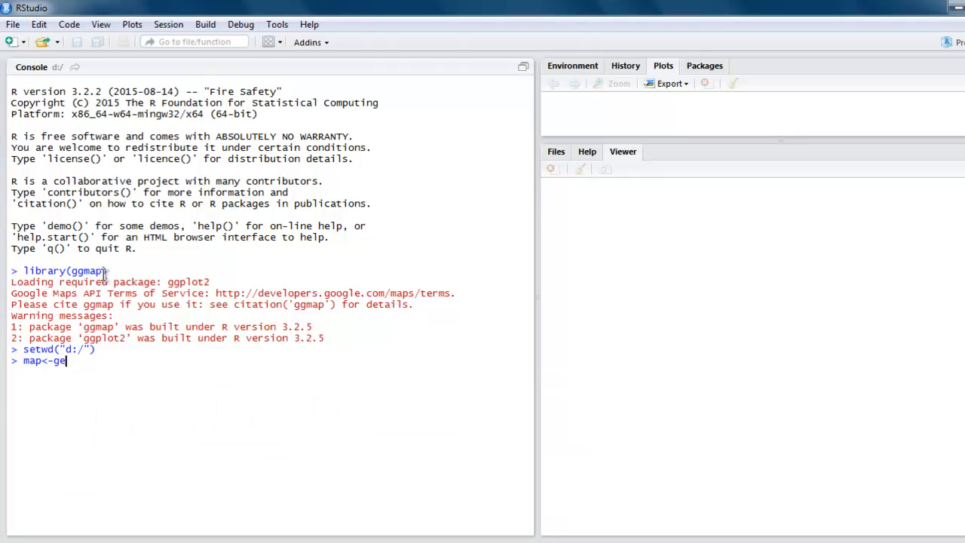
text(t_map()
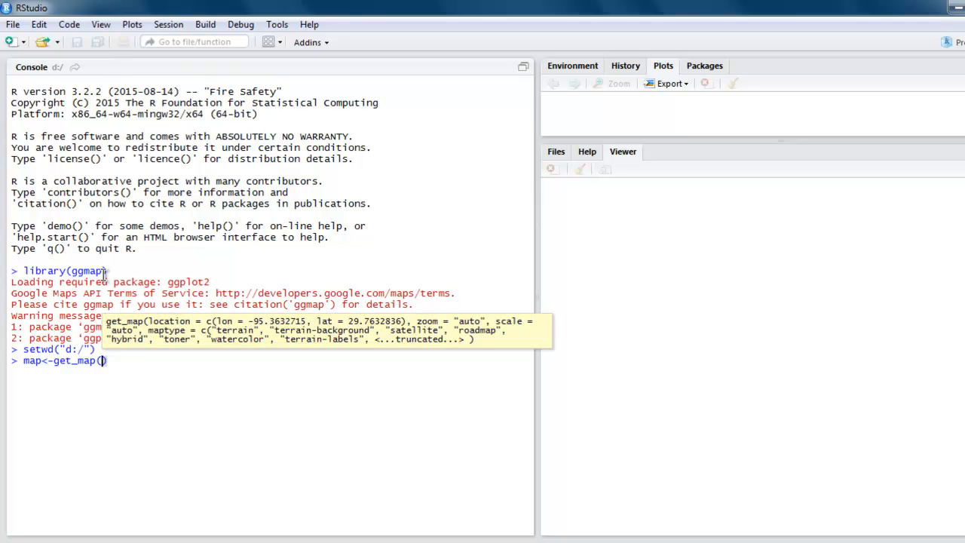
text("At")
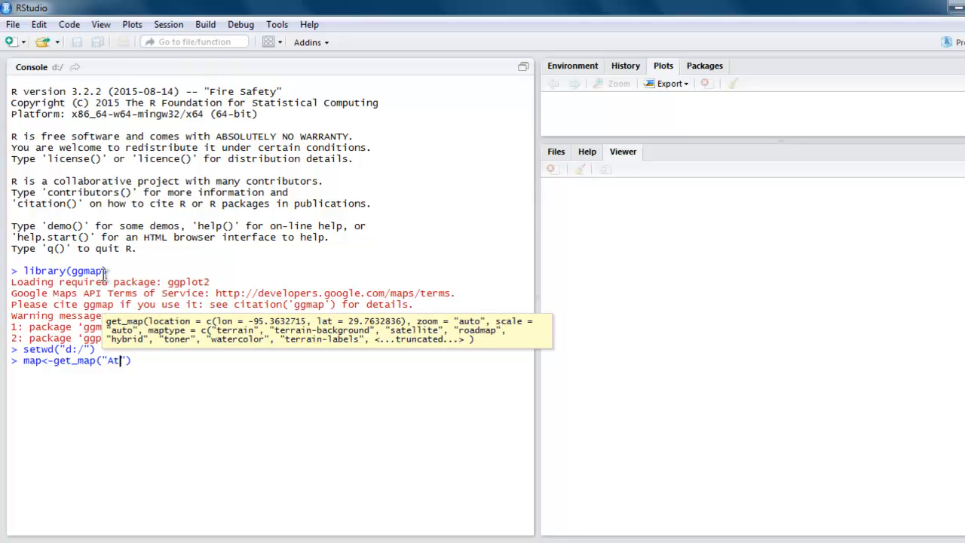
text(lanta)
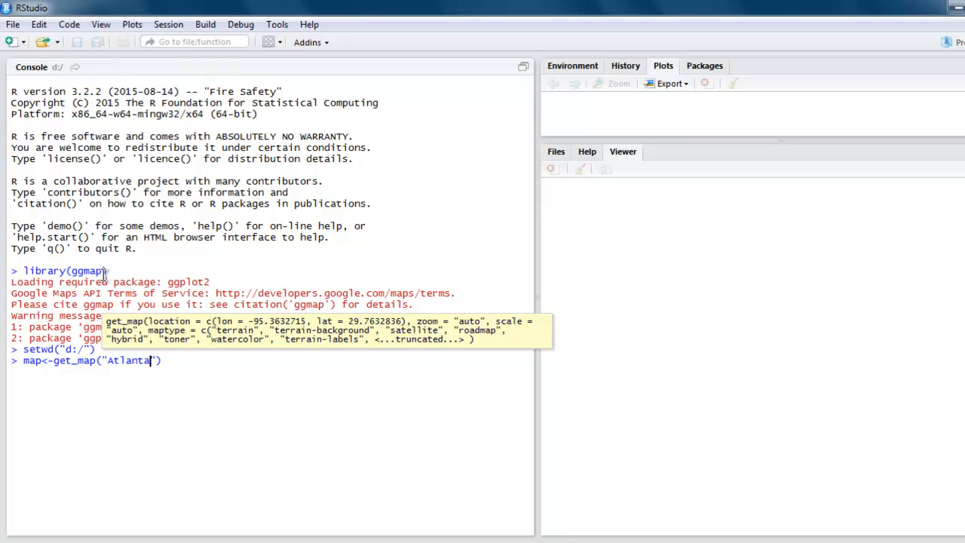
text(,zoom)
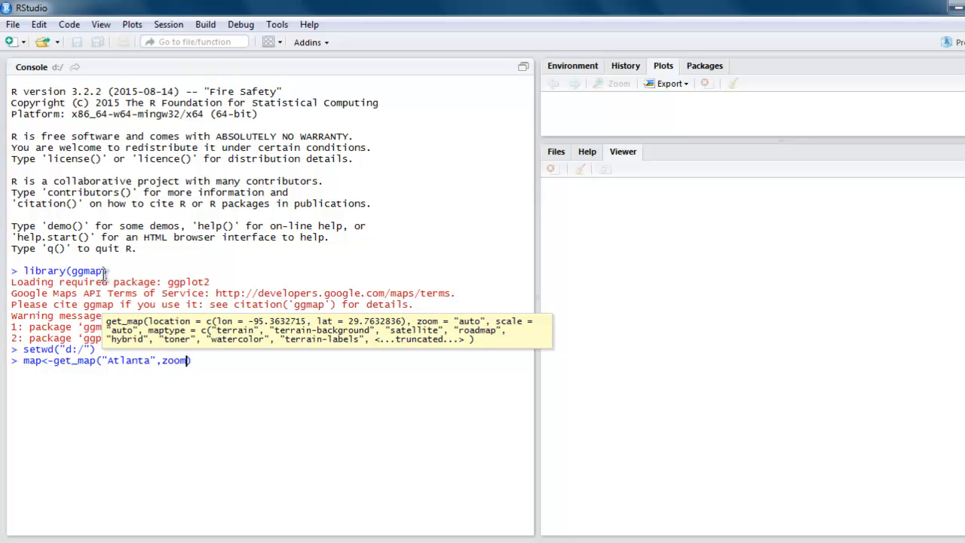
text(=1)
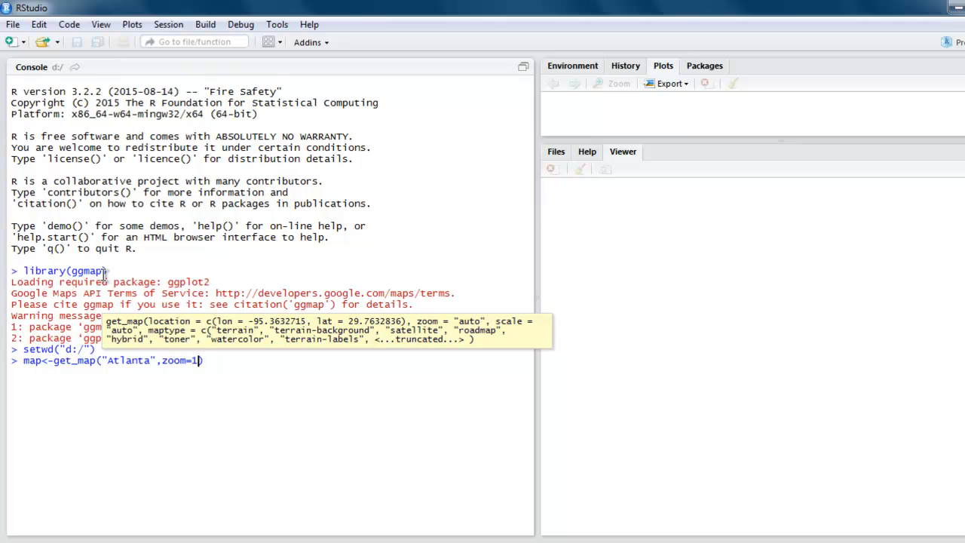
text(0)
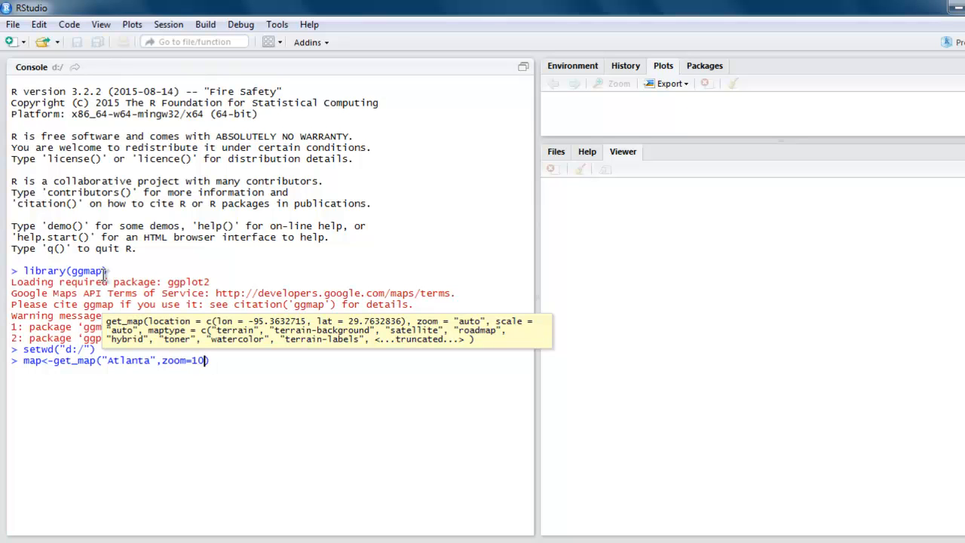
key(Return)
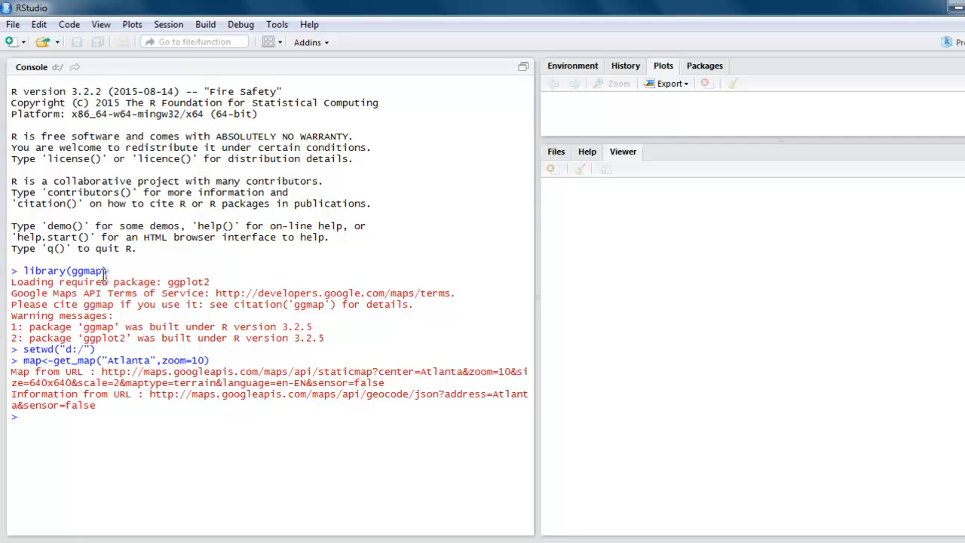
text(p<-)
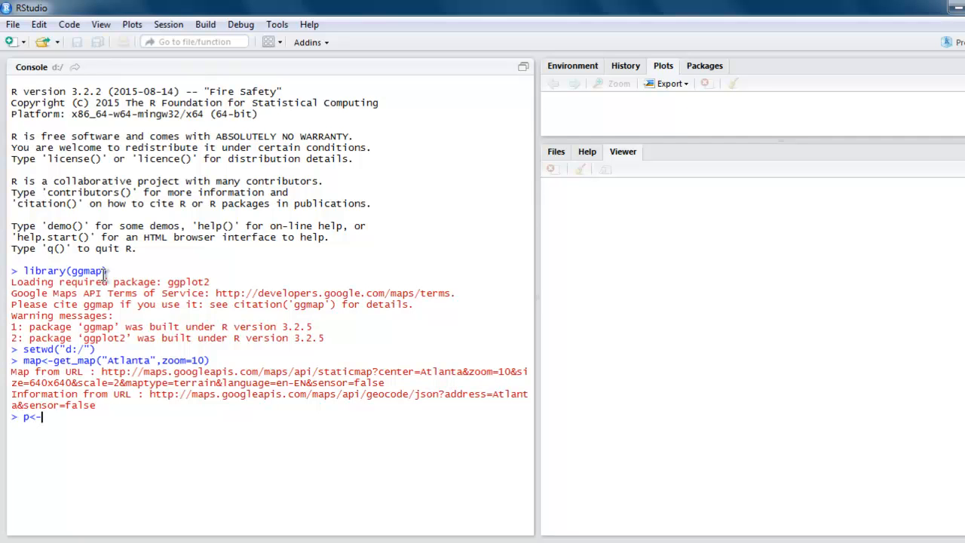
Step: Create the plot object with p<-ggmap(map)
text(ggmap()
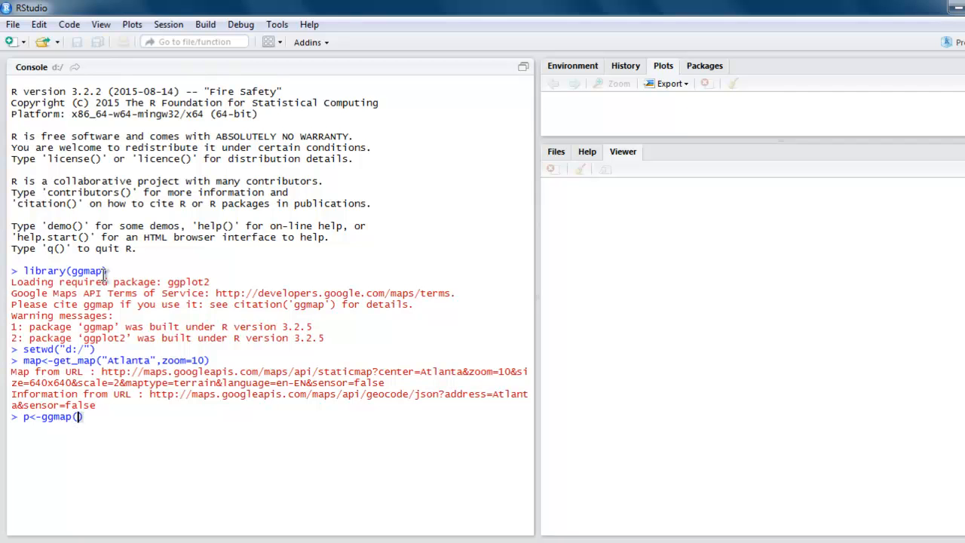
text(map)
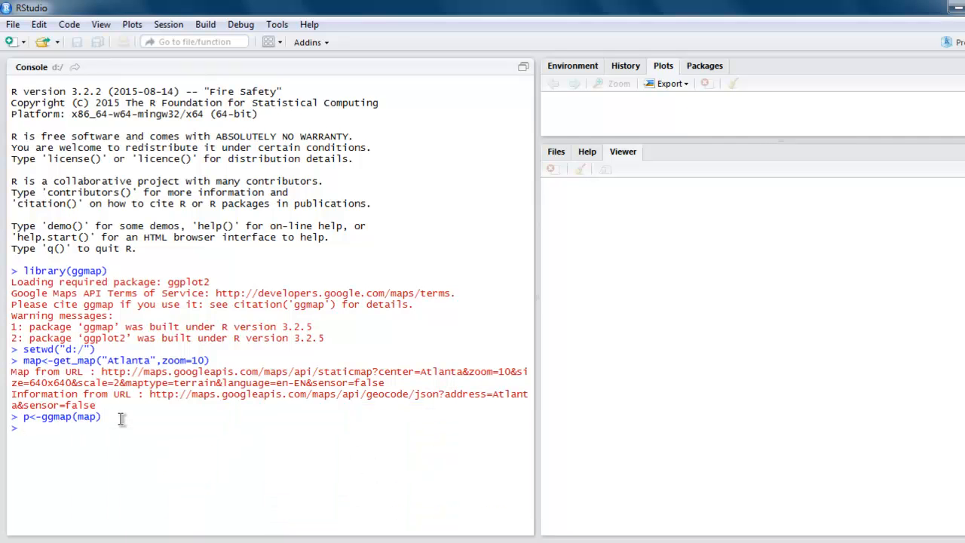
text(g)
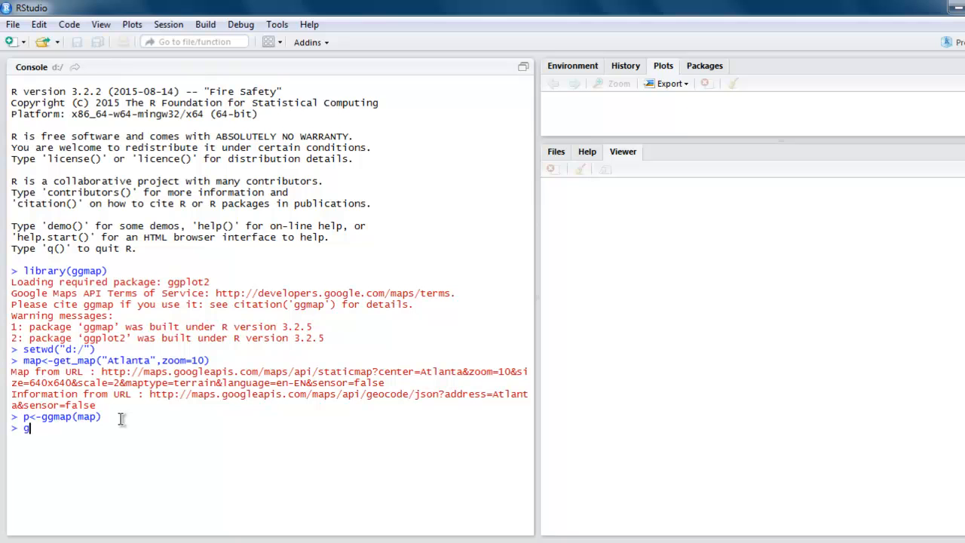
Step: Run ggsave(p,file="atlanta.png",width=5,height=5,type="cairo-png") to save the plot
text(gsave())
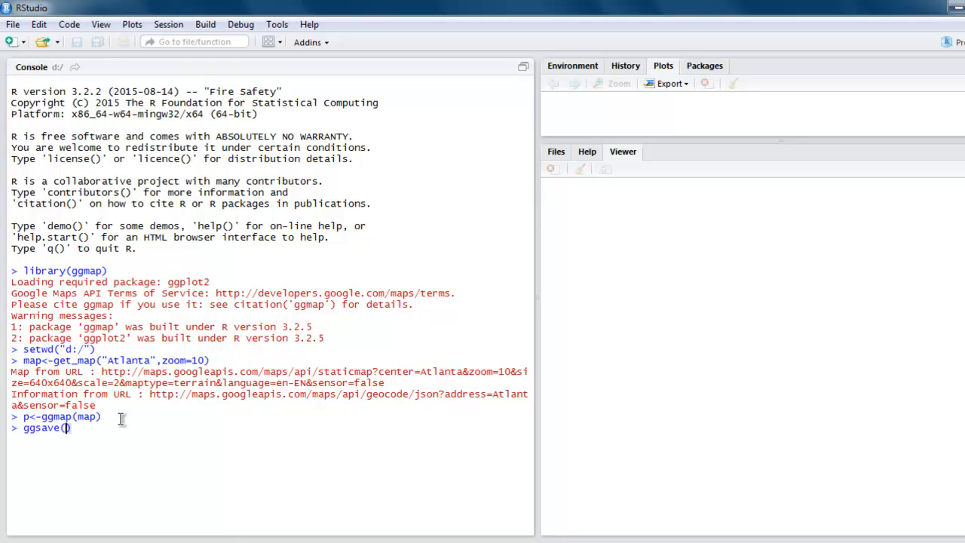
text(p)
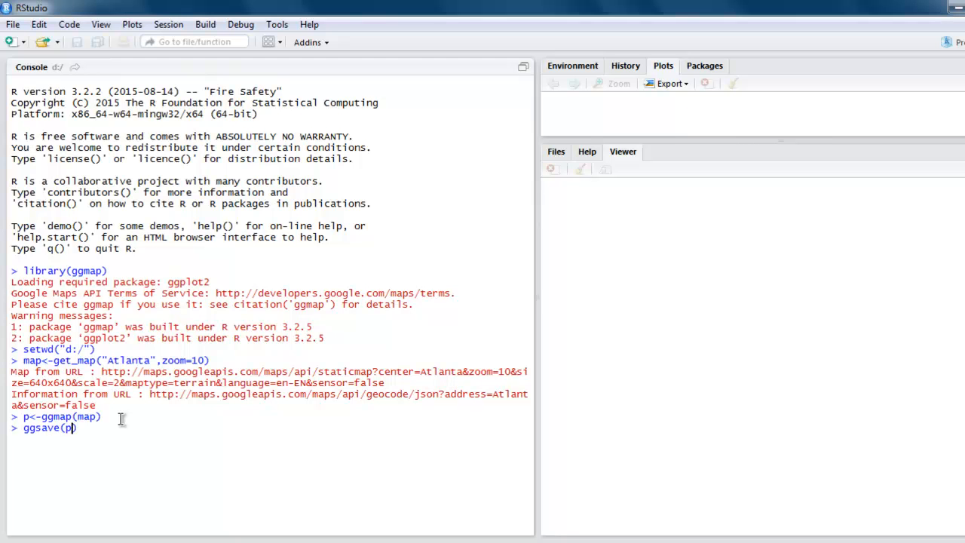
text(,))
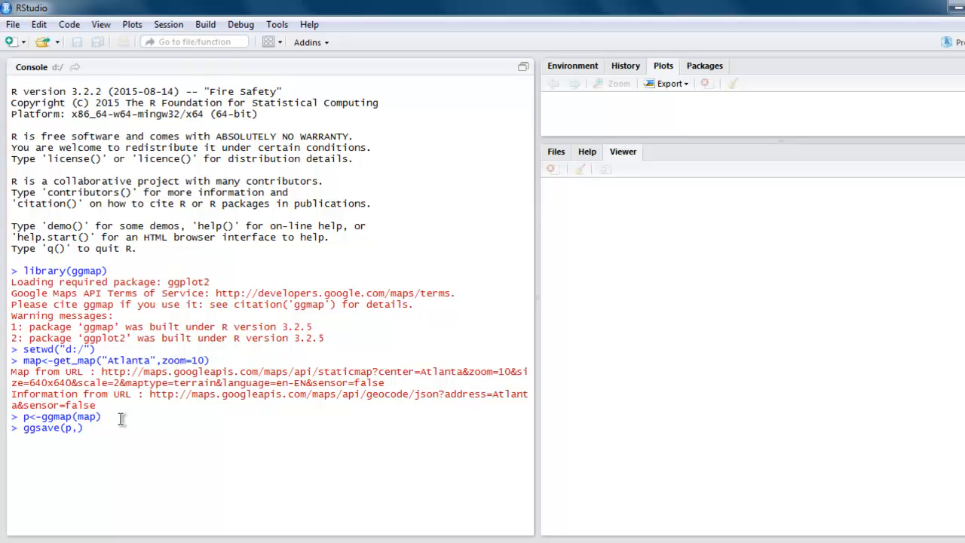
text(file=")
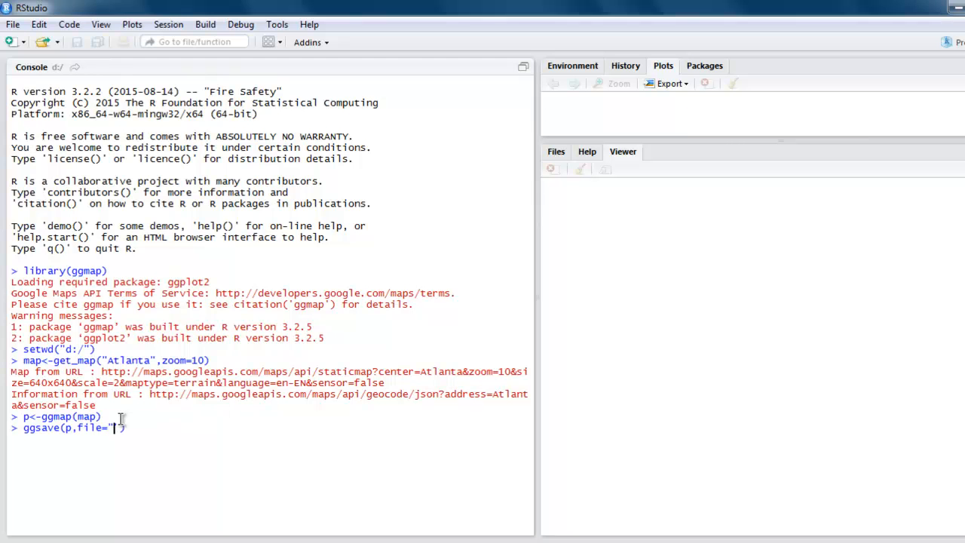
text(atlanta.png)
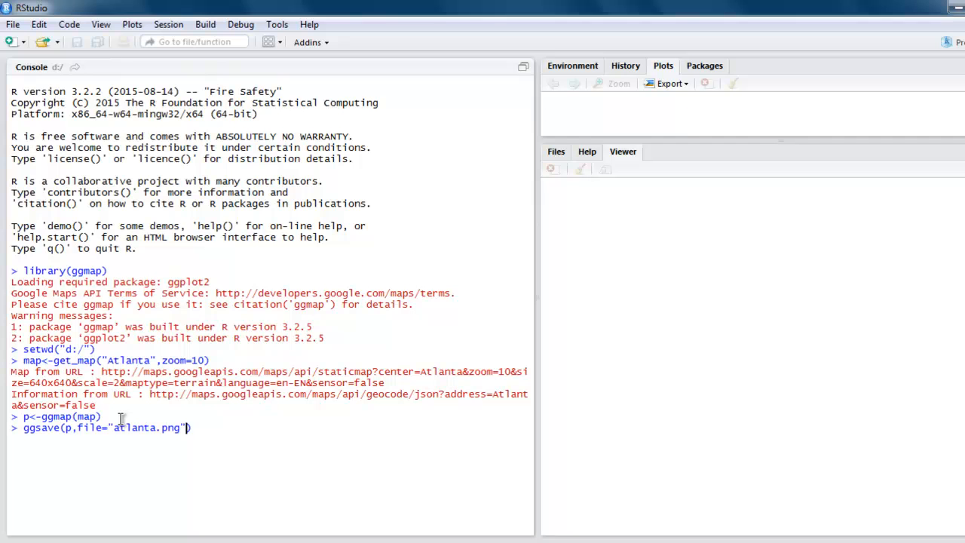
text(,width)
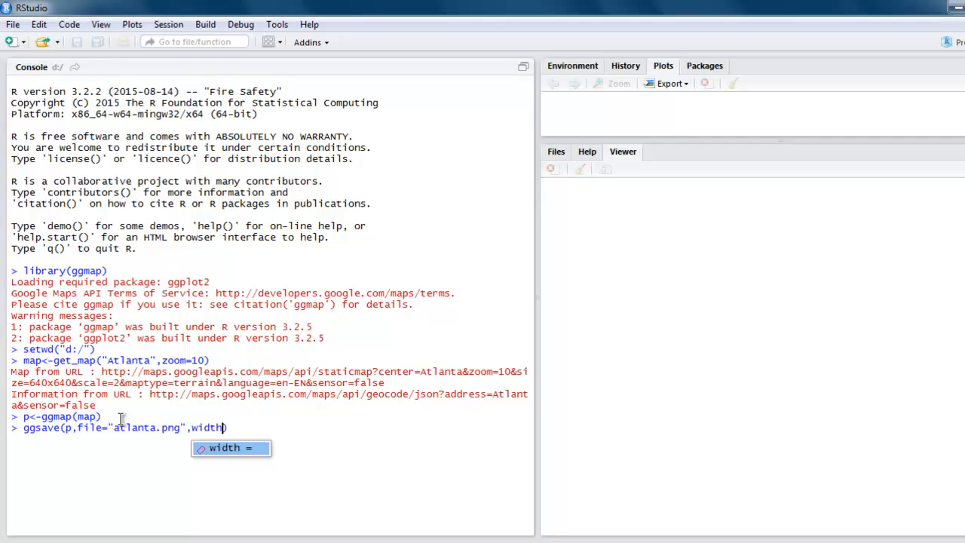
text(=5)
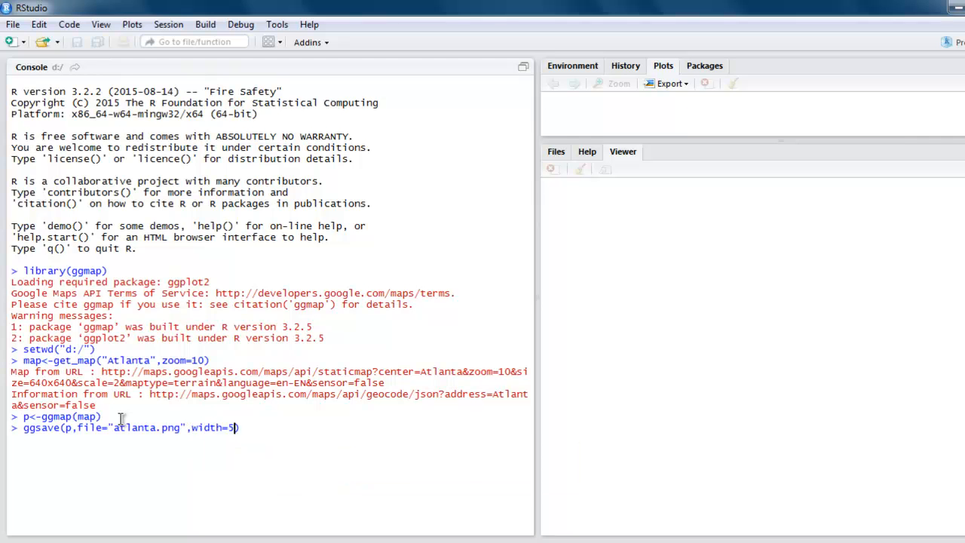
text(,height)
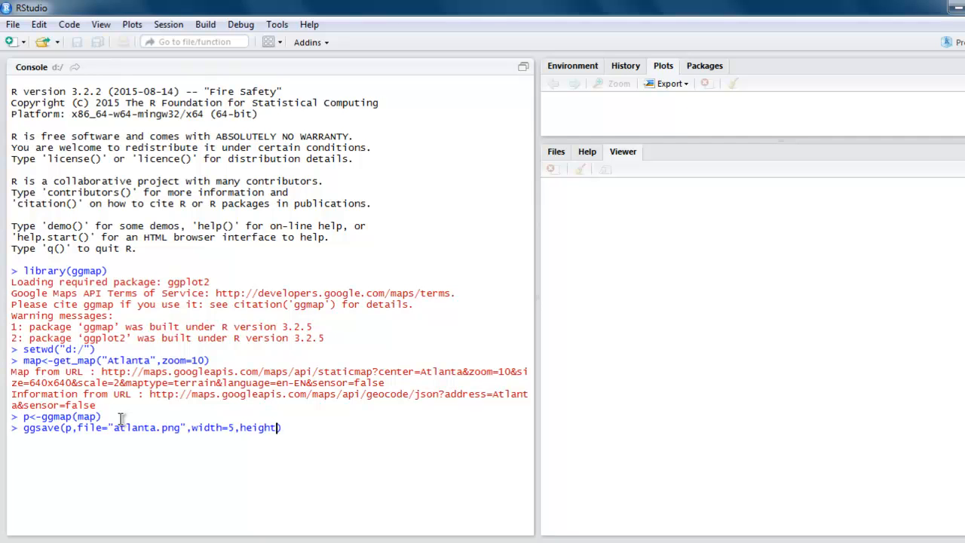
text(=5,type=)
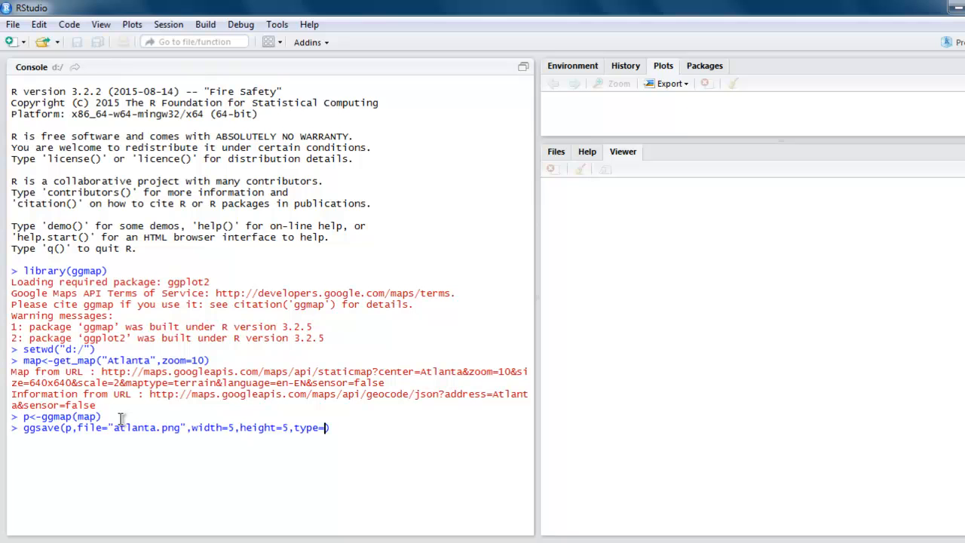
text("")
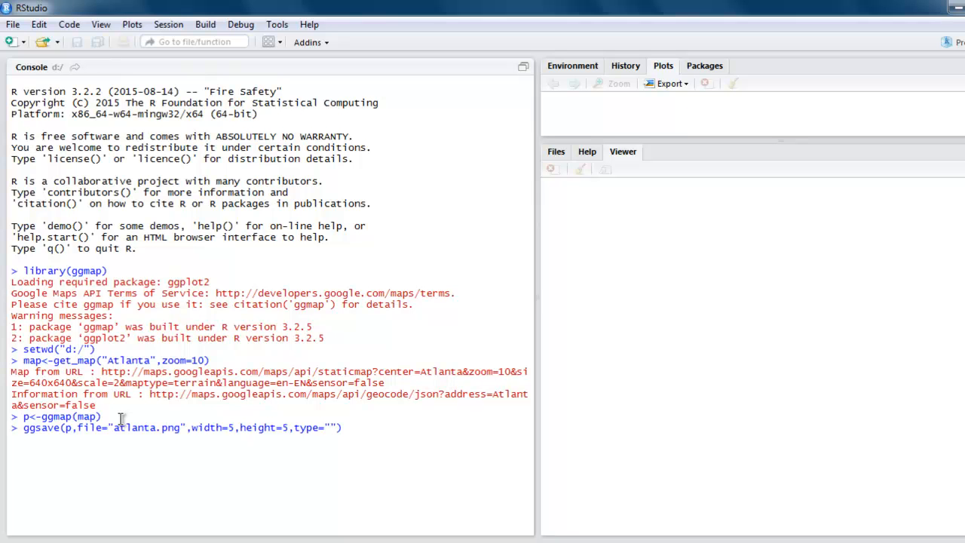
text(cairo-)
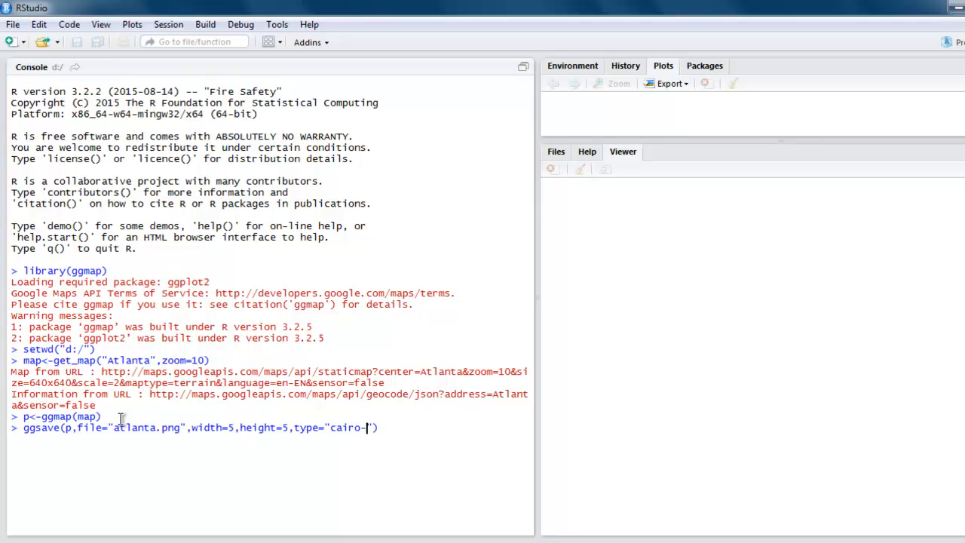
text(png)
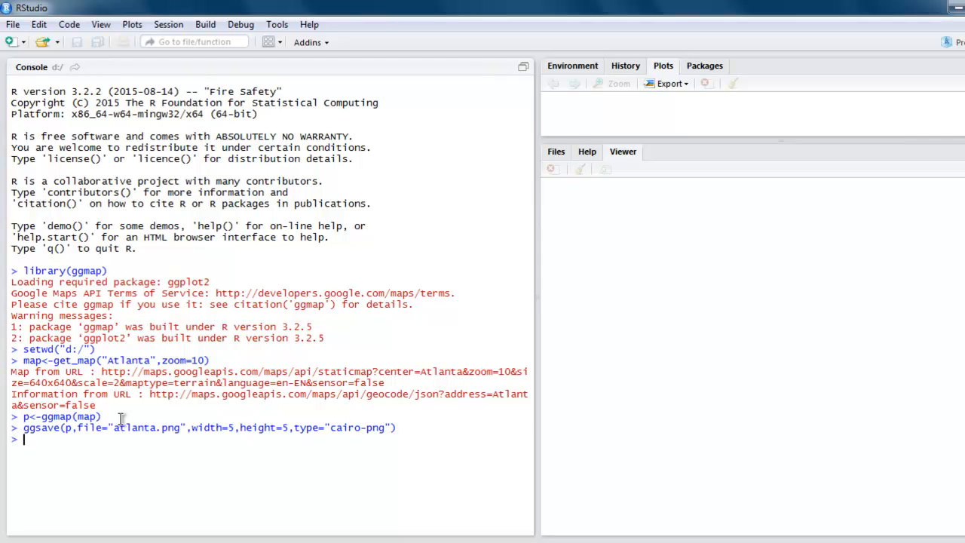
Step: Open atlanta.png from New Volume (D:) in Windows Explorer
click(6, 535)
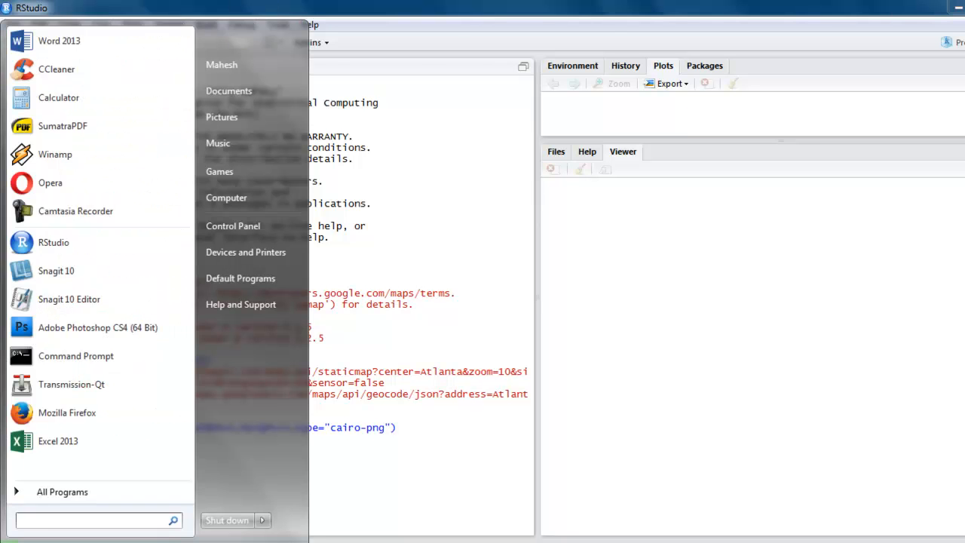
click(226, 197)
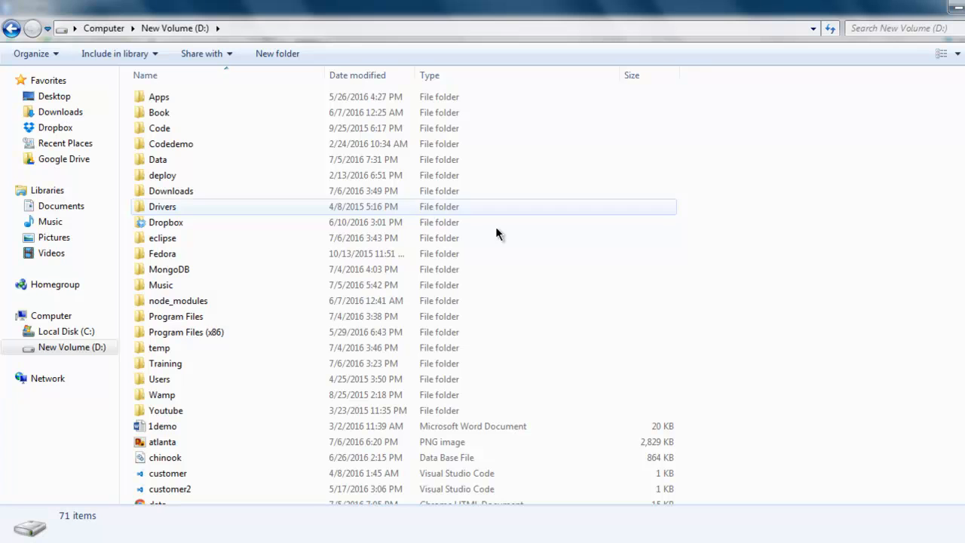
scroll(down, 3)
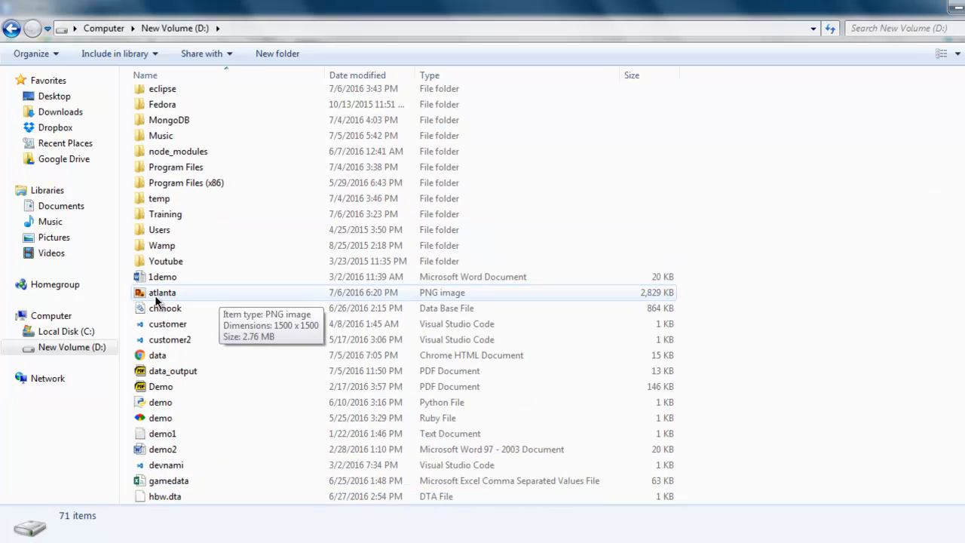
click(162, 293)
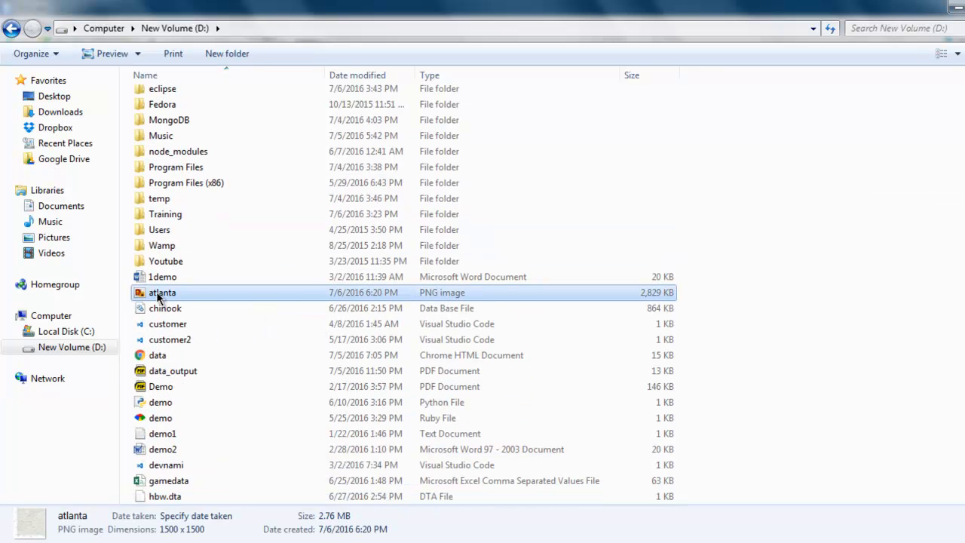
double_click(162, 292)
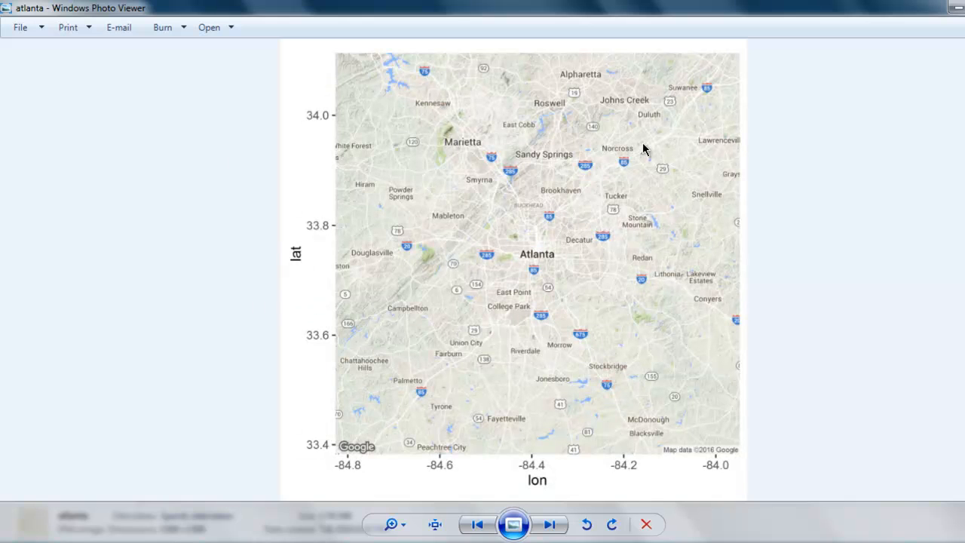
mouse_move(159, 308)
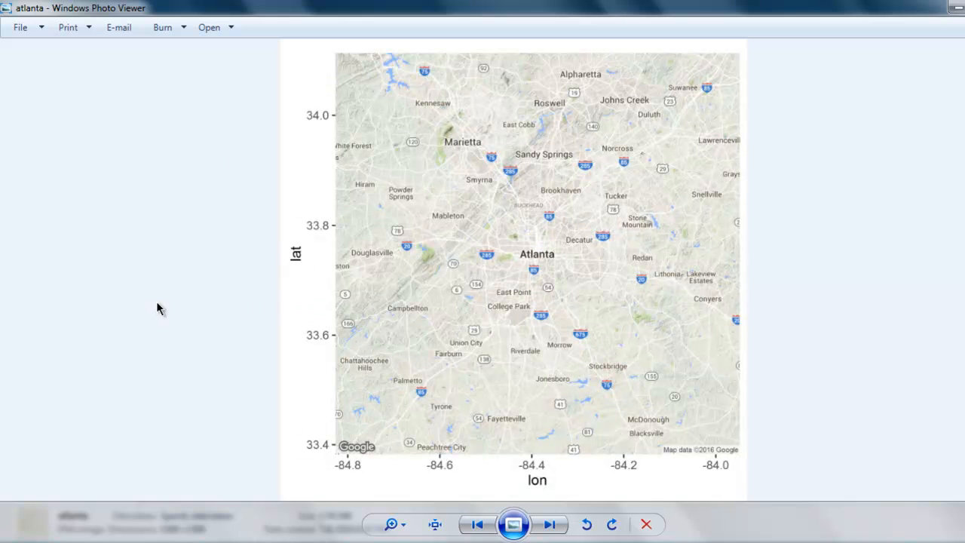
mouse_move(394, 337)
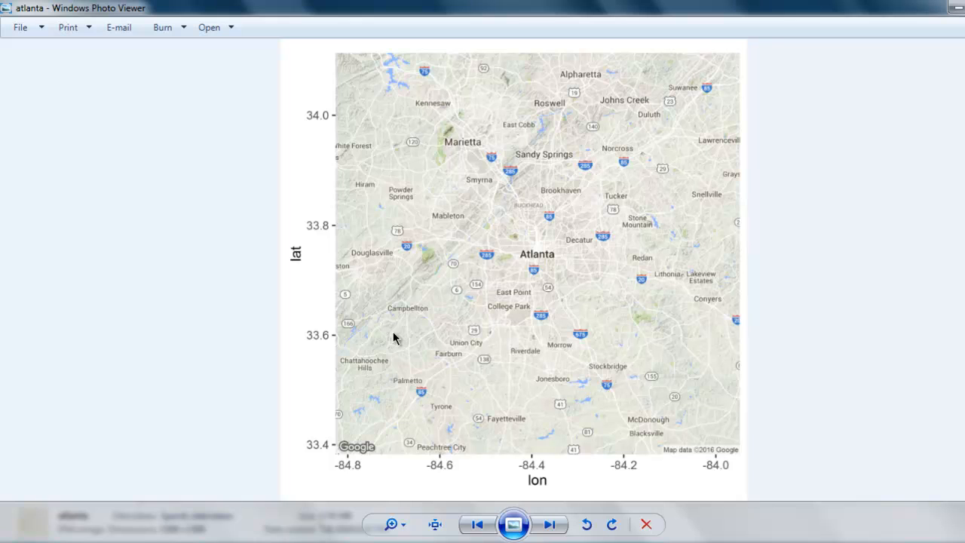
mouse_move(217, 541)
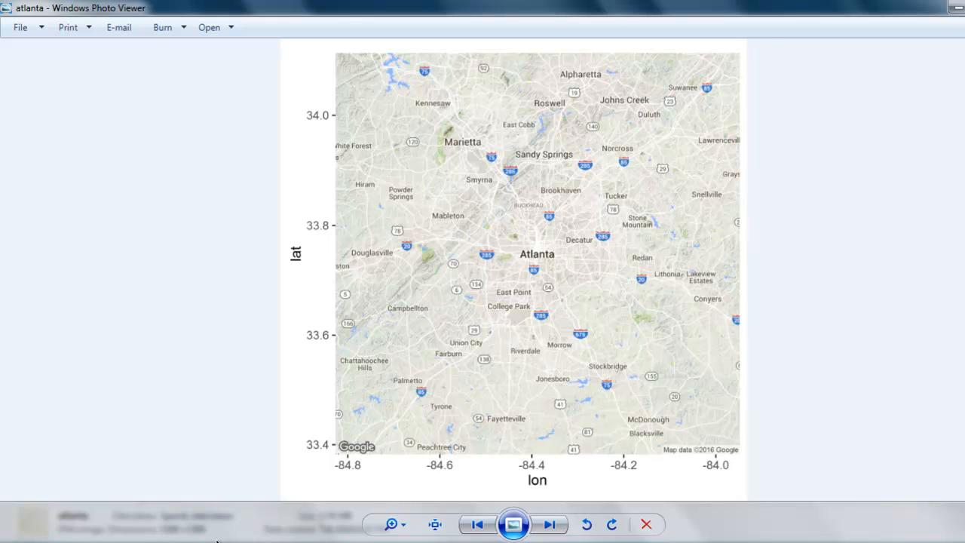